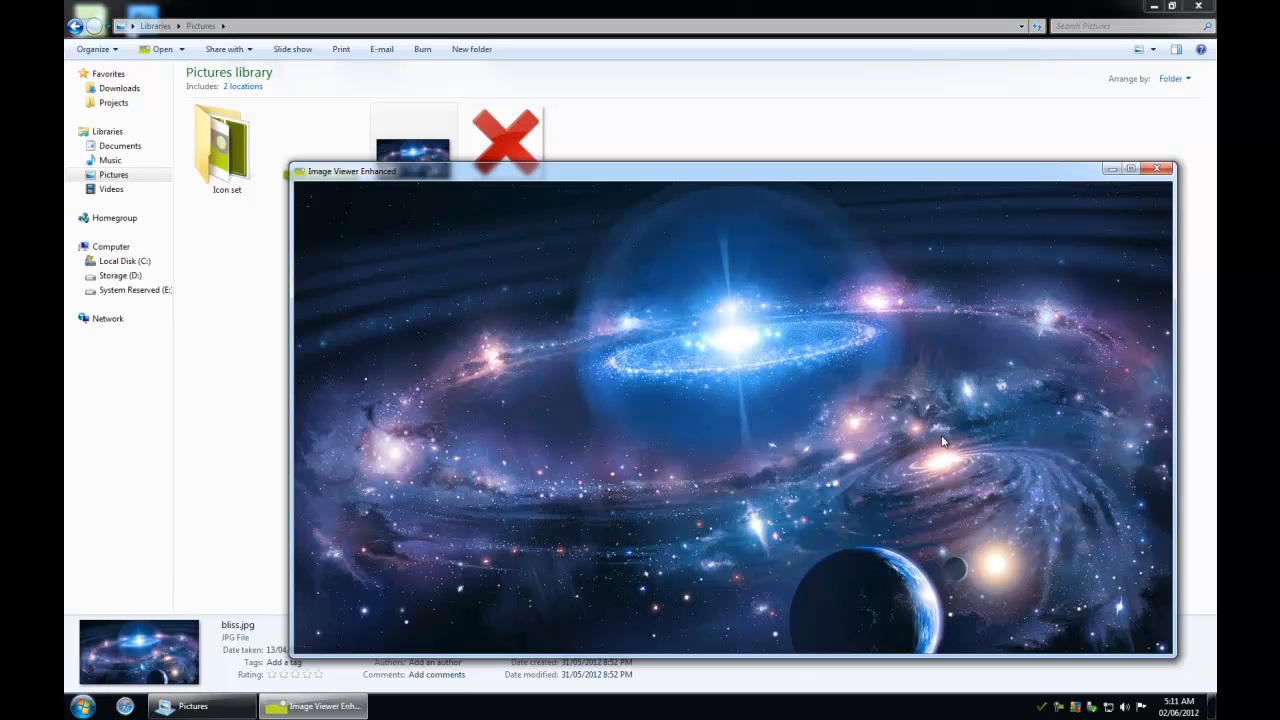
mouse_move(903, 372)
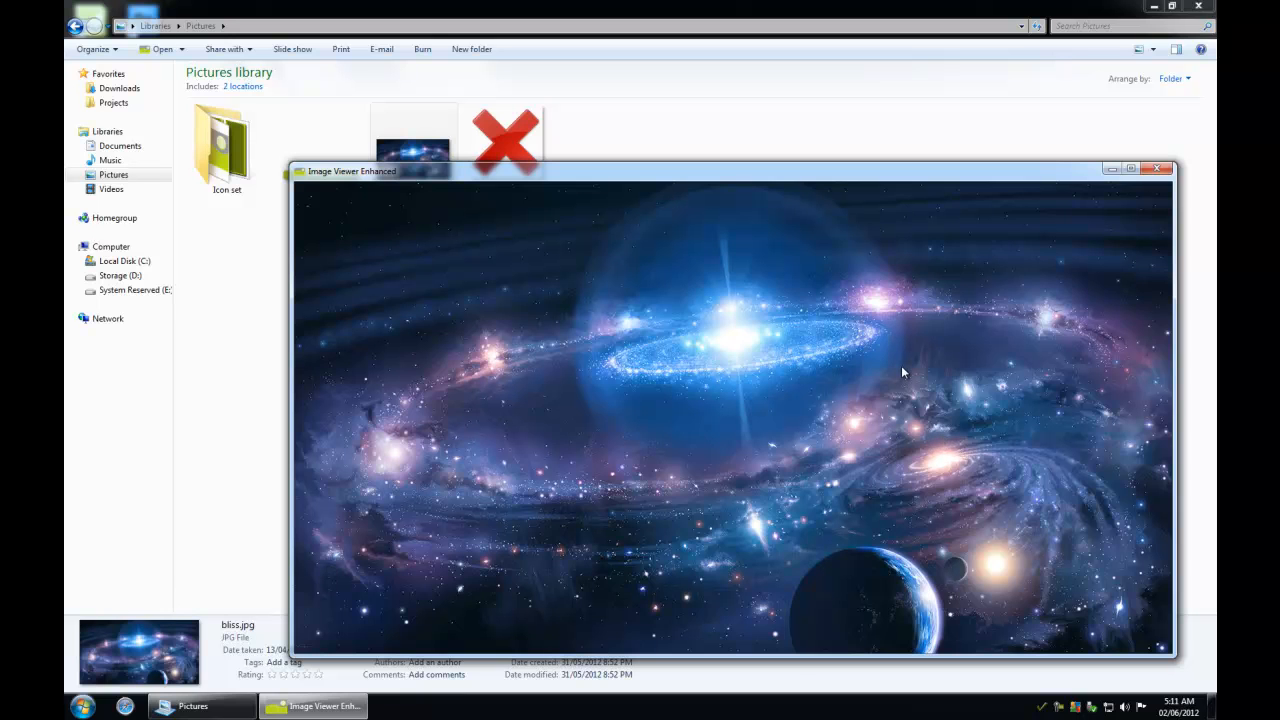
mouse_move(872, 370)
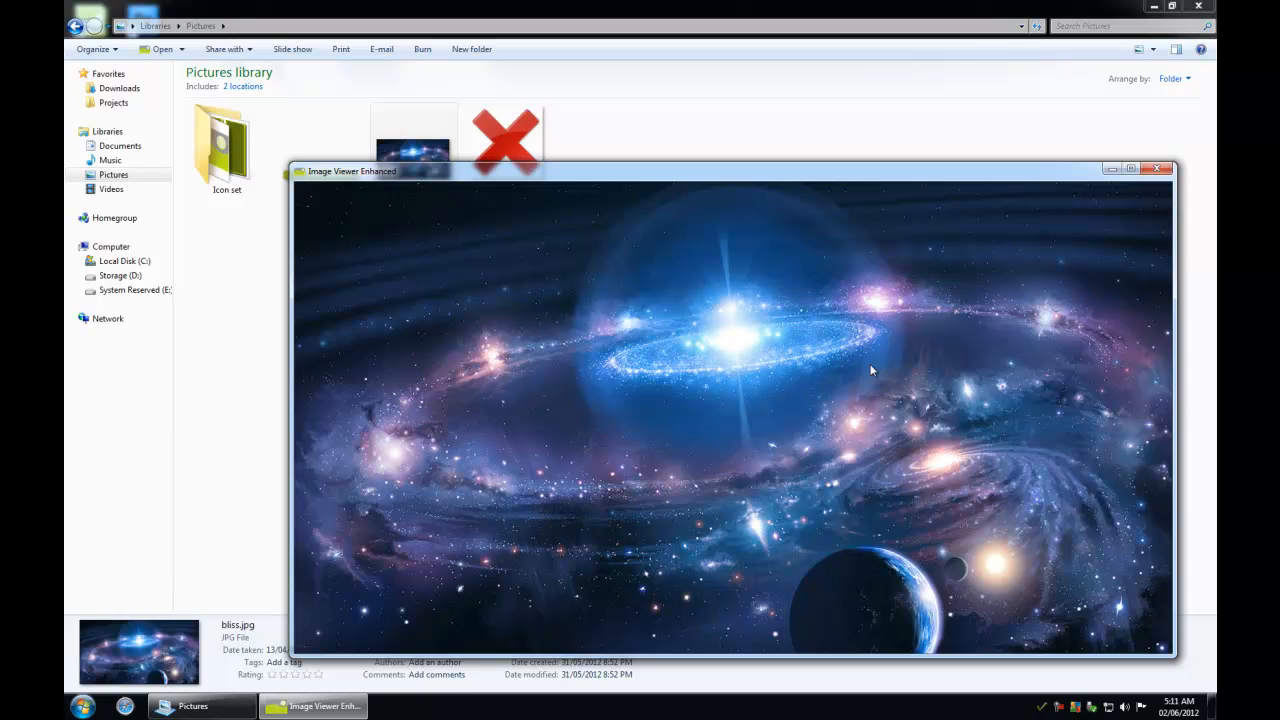
mouse_move(505, 394)
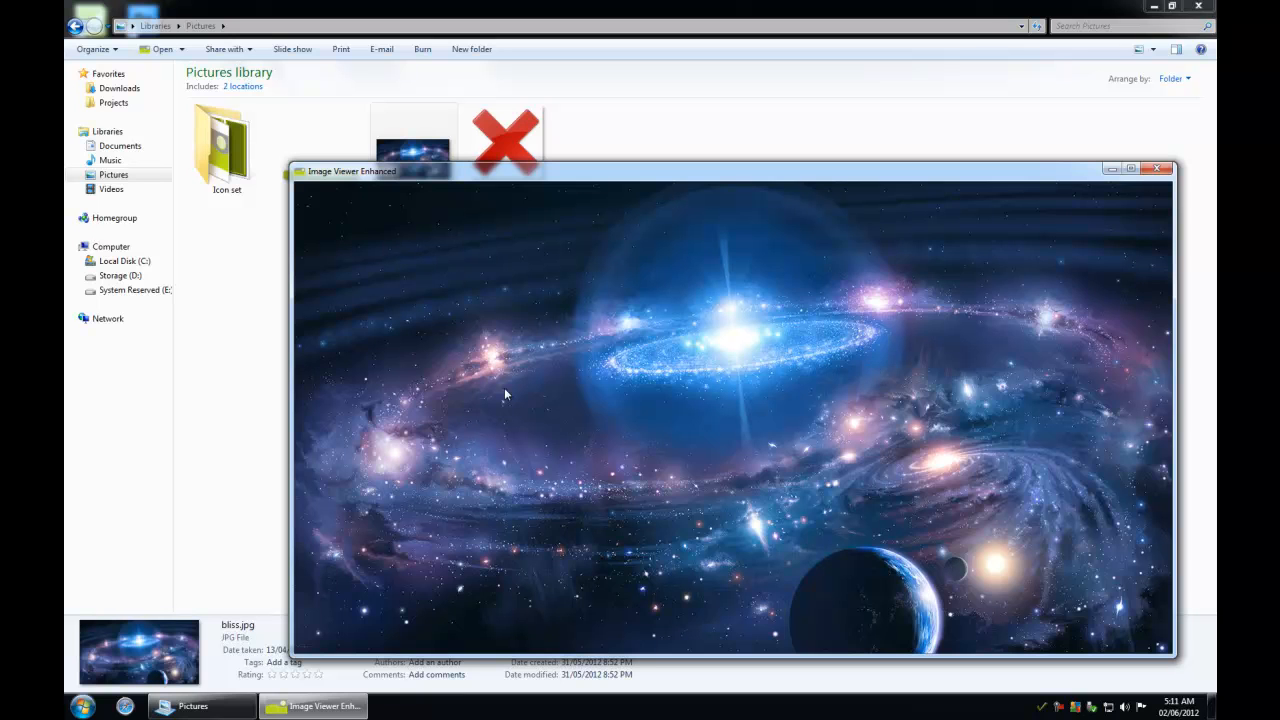
mouse_move(1073, 453)
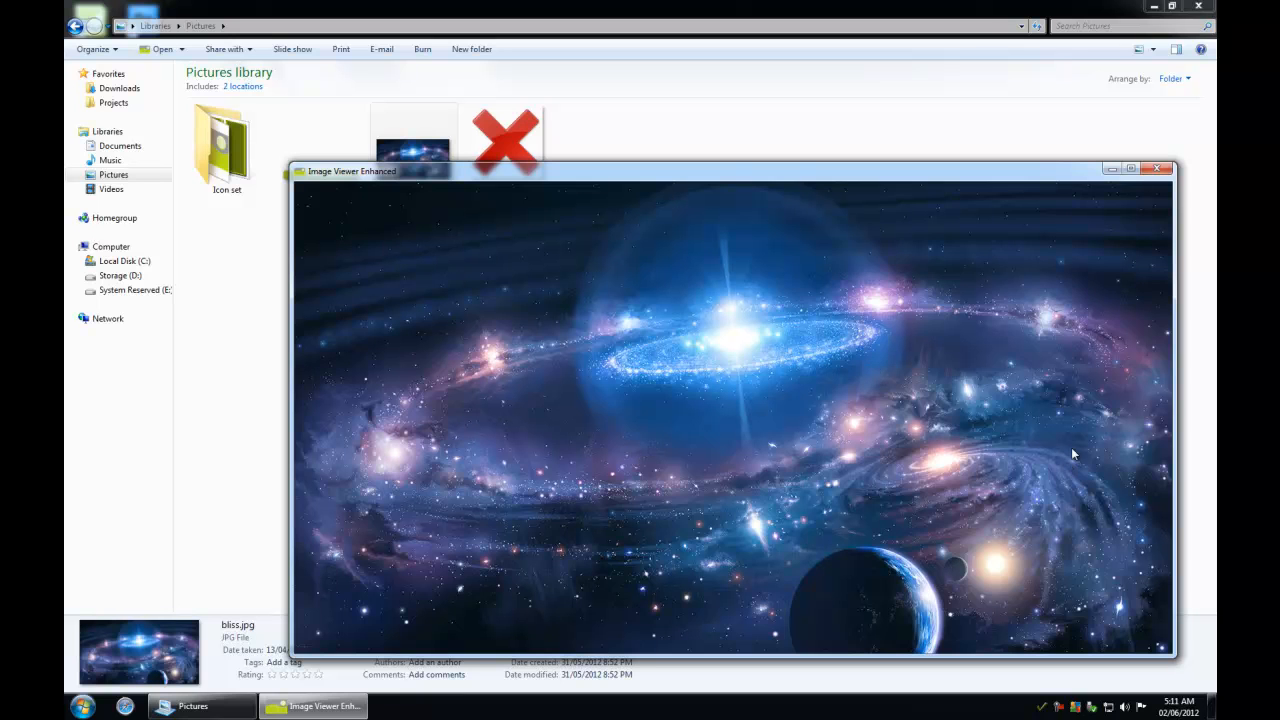
mouse_move(492, 217)
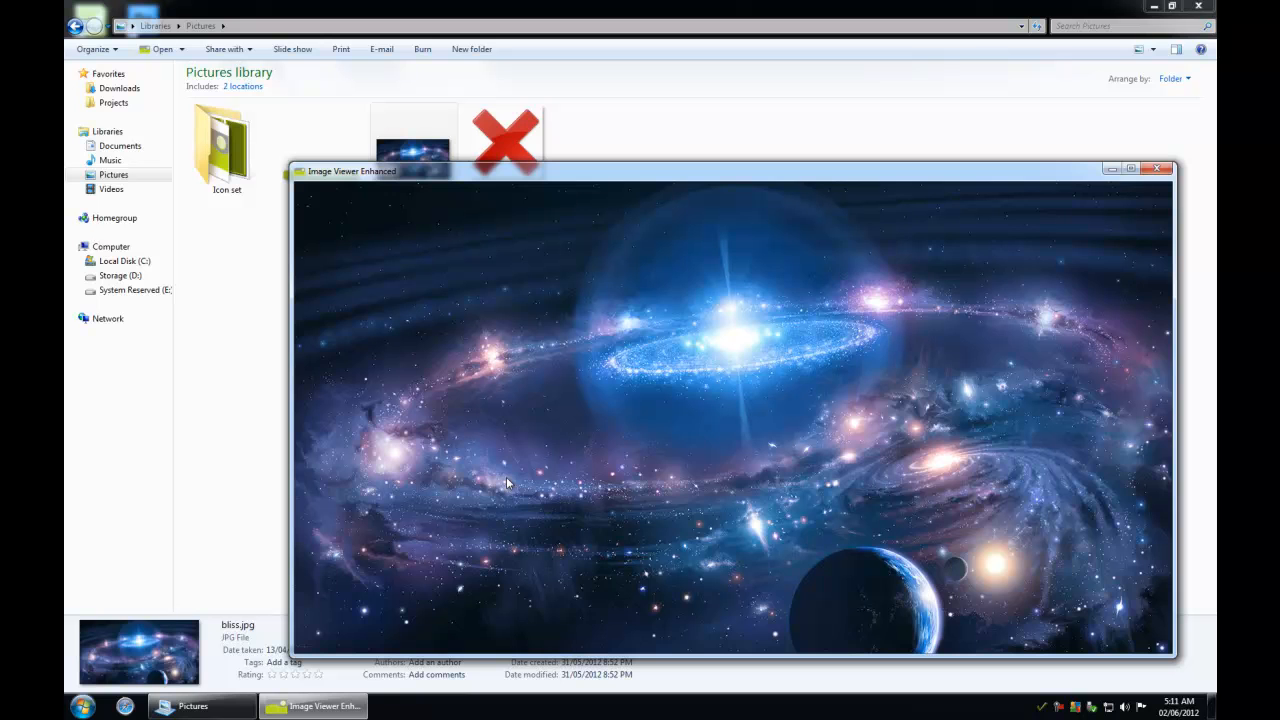
mouse_move(580, 390)
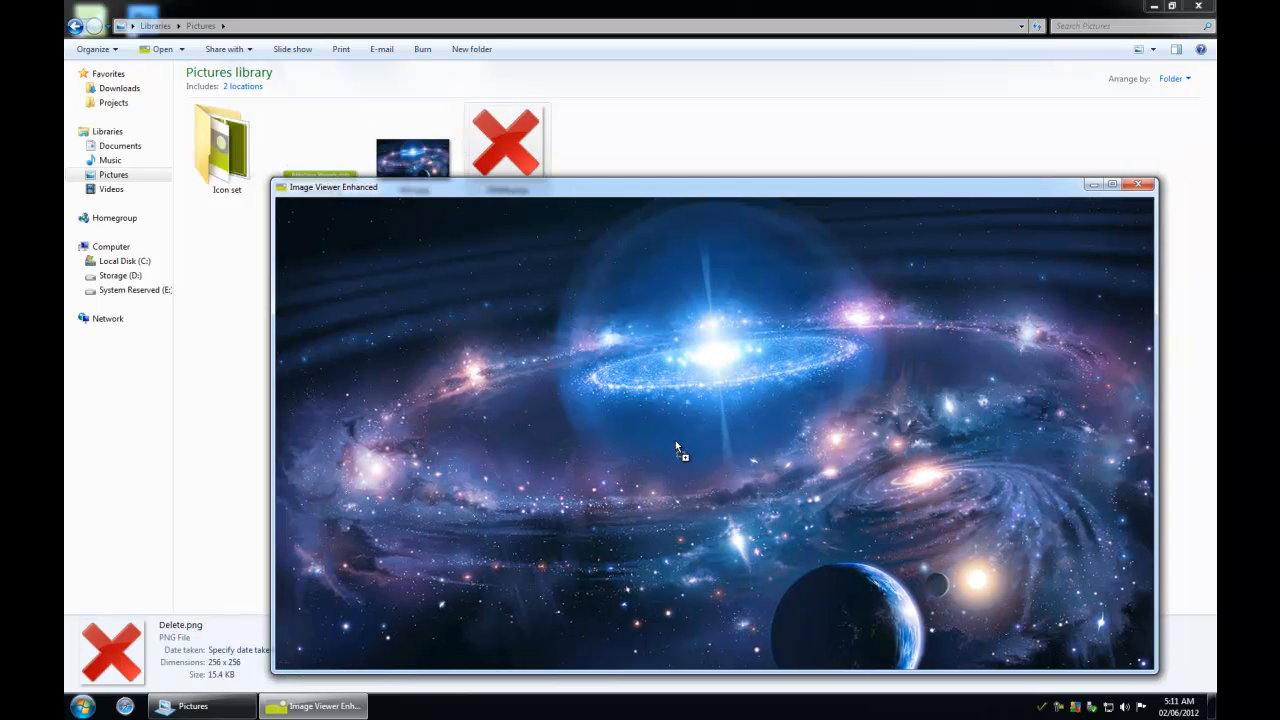
Drag banner.png from Explorer into the viewer to replace the galaxy picture.
drag(1155, 670, 455, 375)
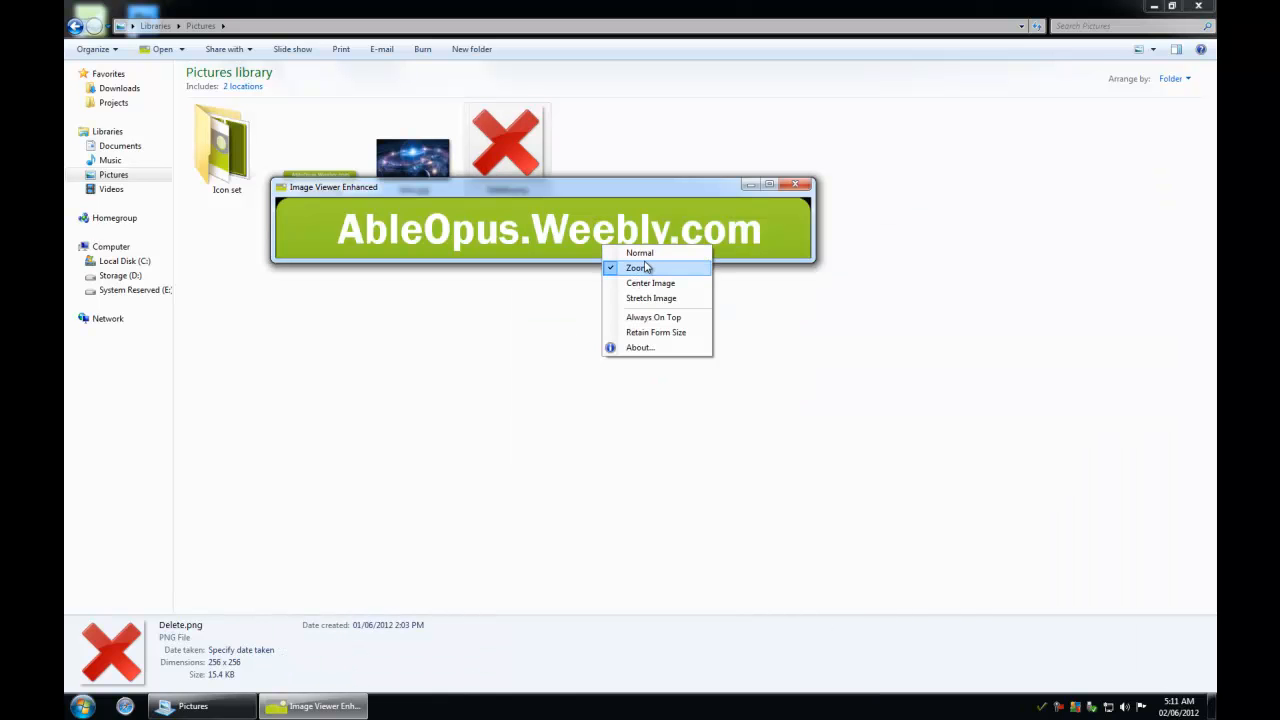
mouse_move(656, 332)
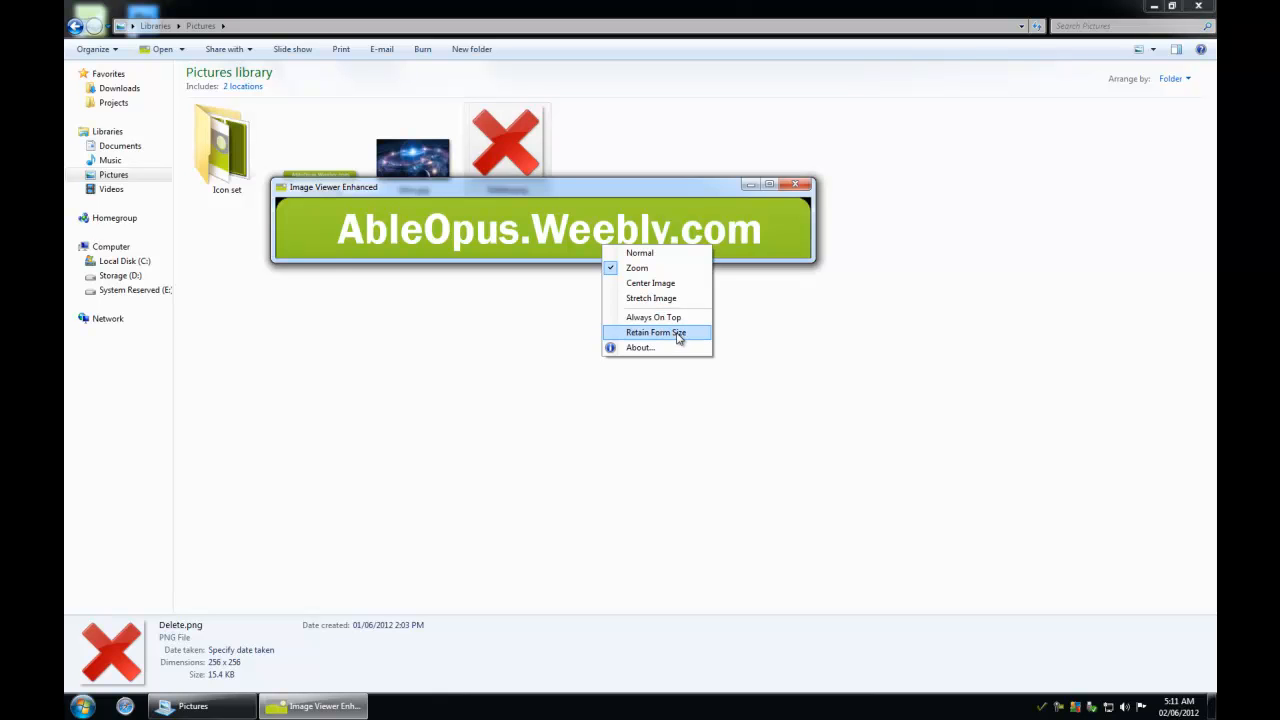
click(655, 332)
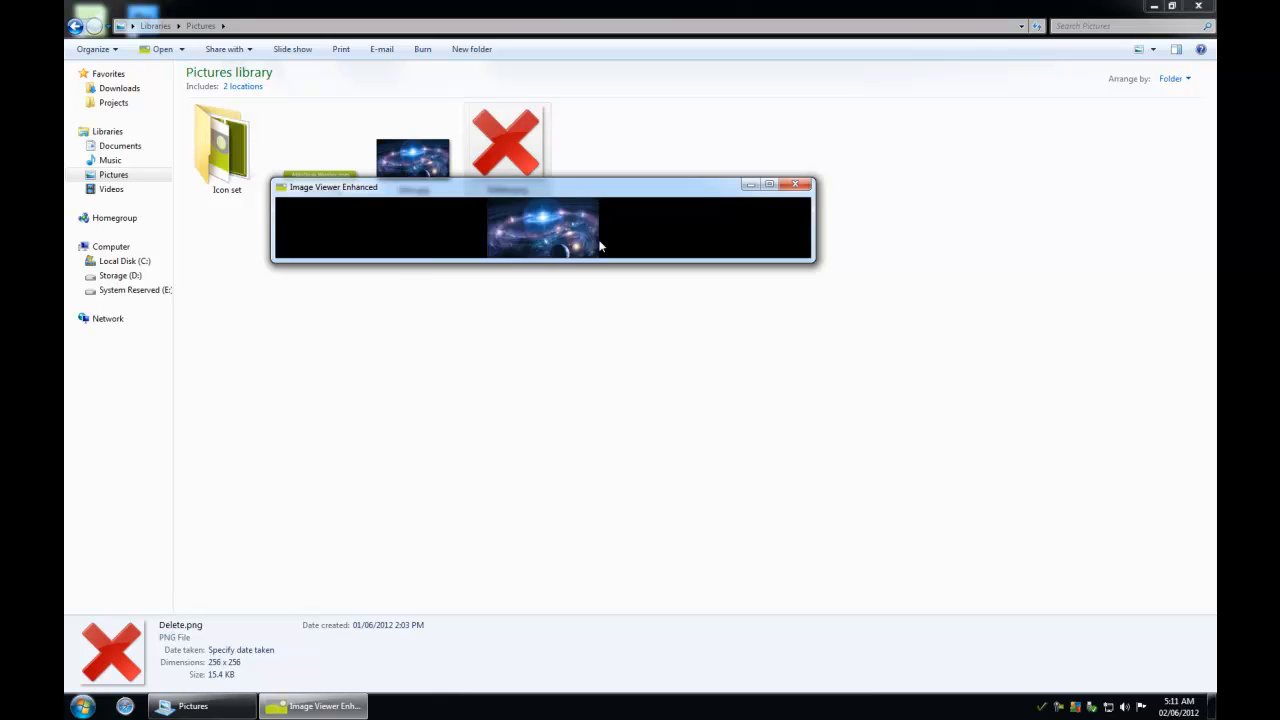
right_click(543, 227)
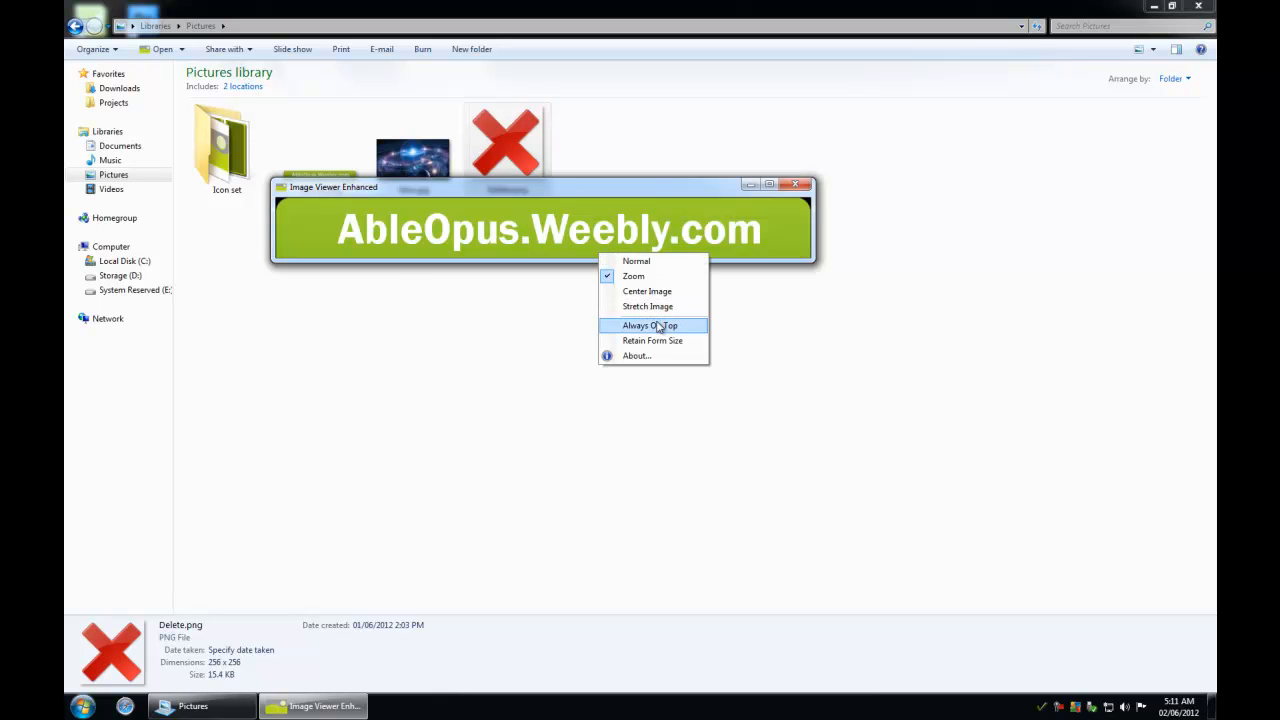
mouse_move(668, 330)
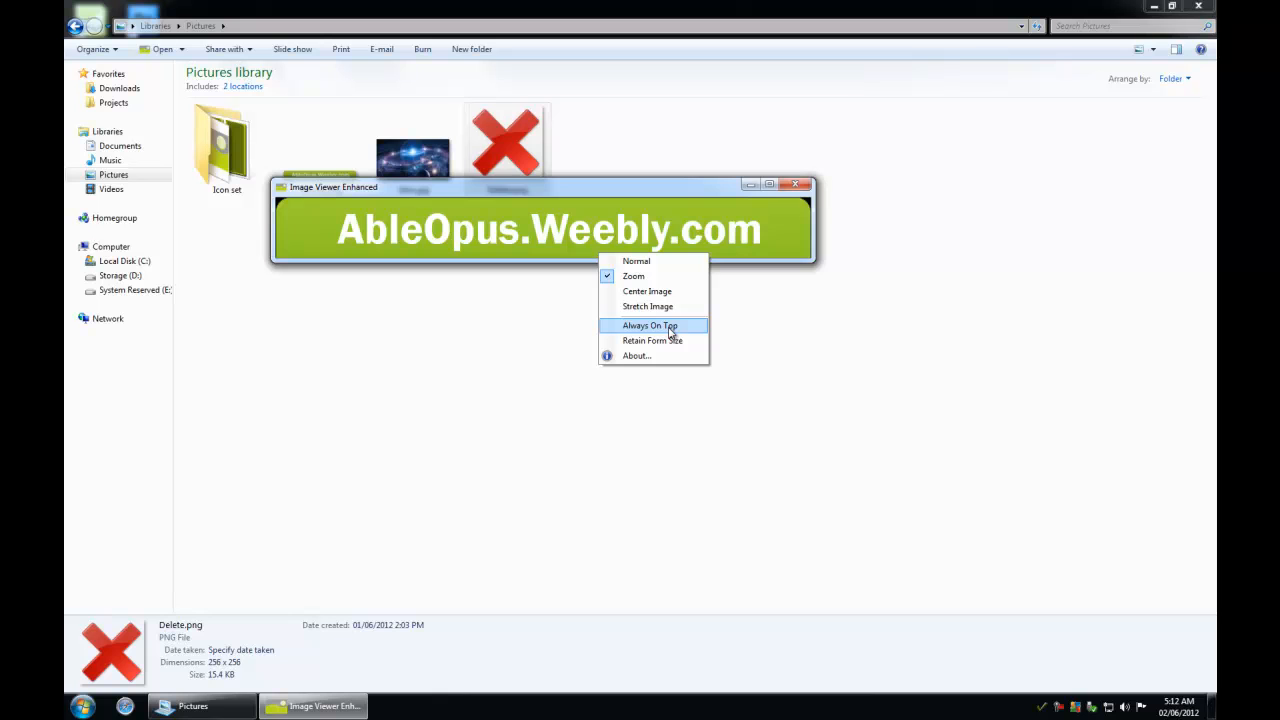
mouse_move(648, 261)
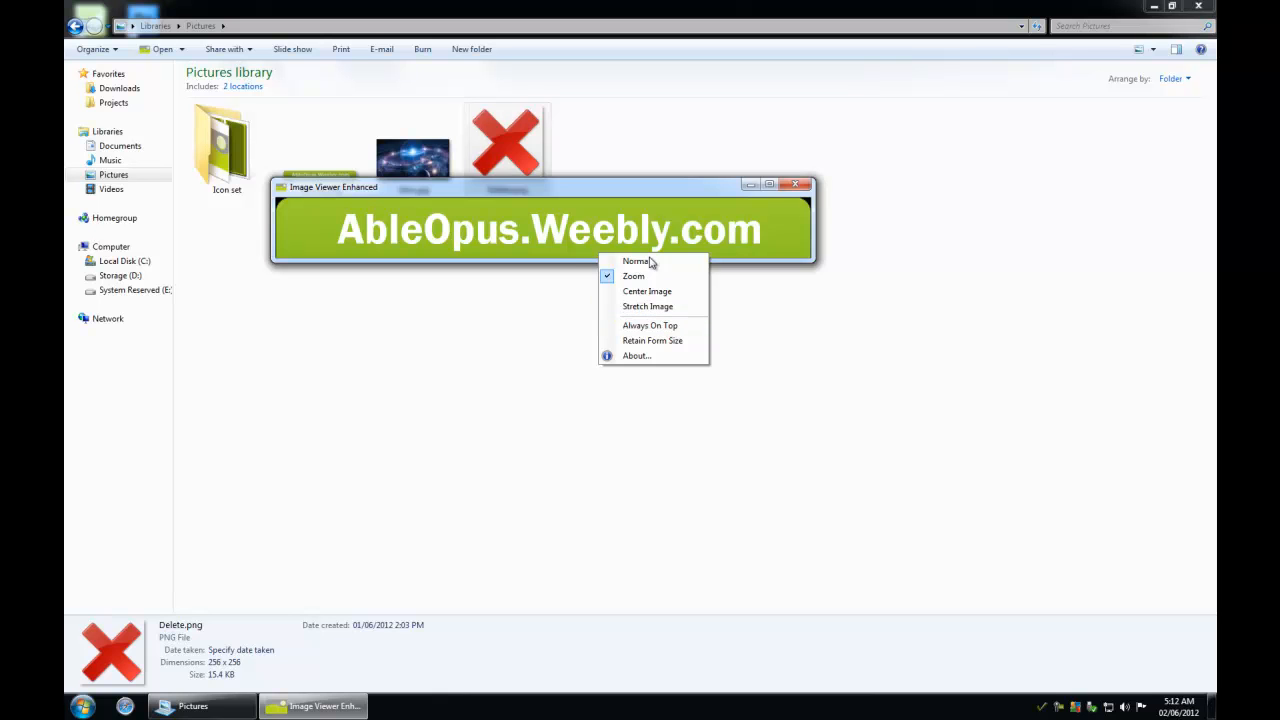
mouse_move(655, 306)
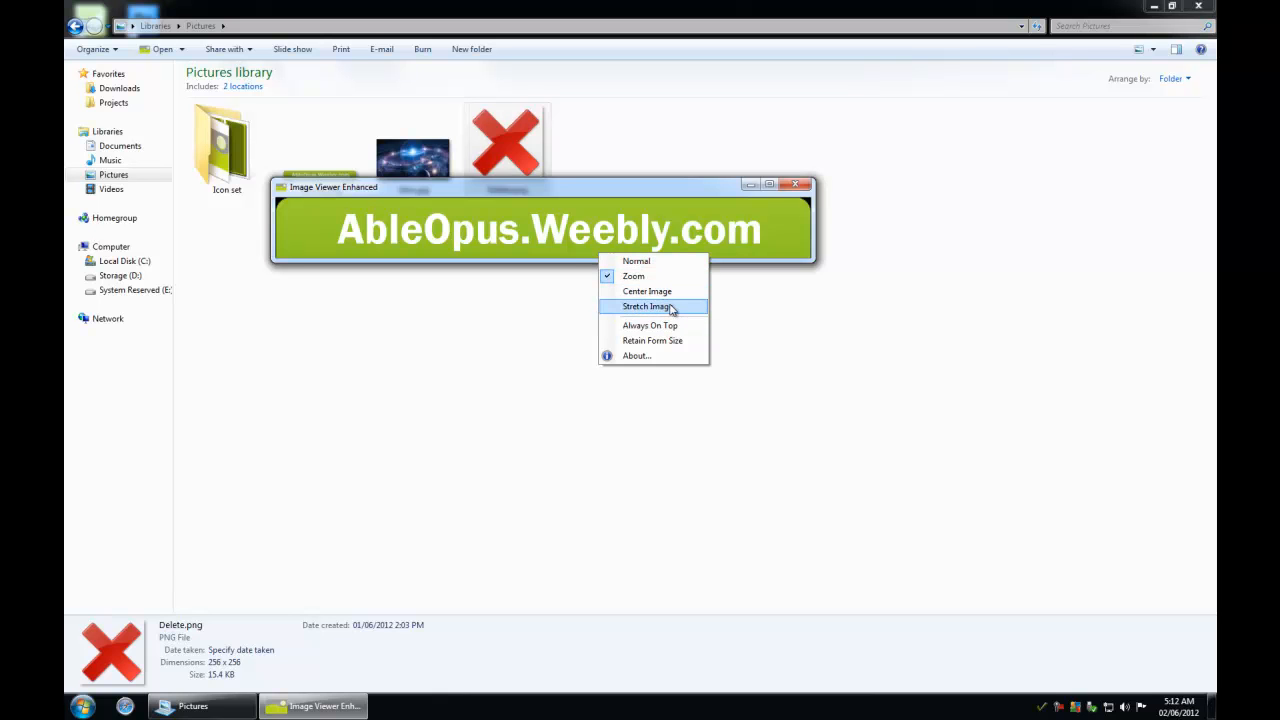
mouse_move(660, 278)
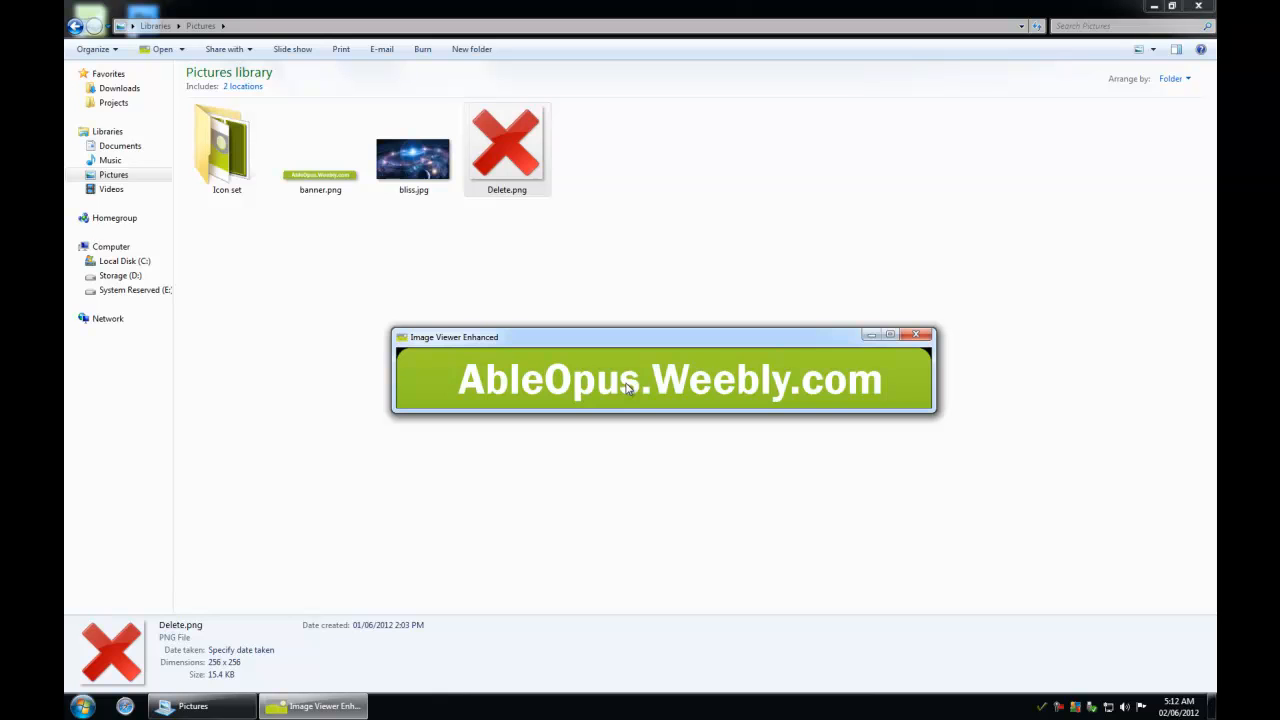
mouse_move(349, 409)
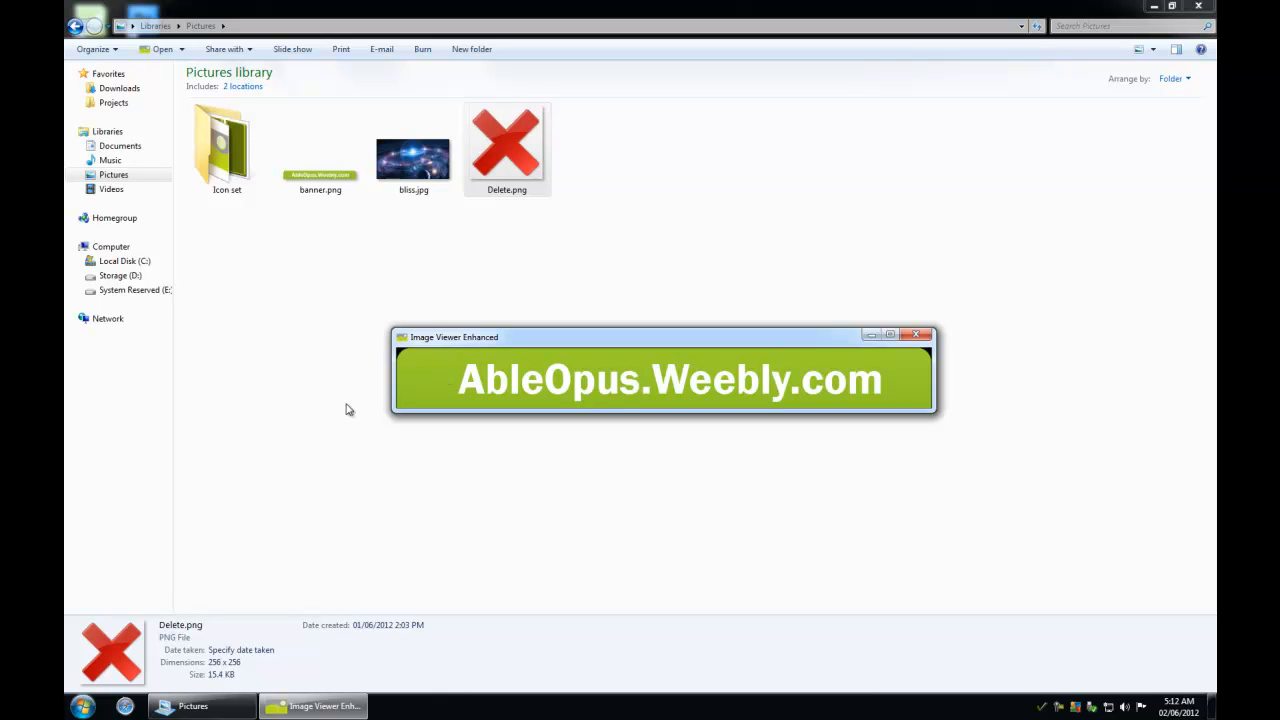
mouse_move(1046, 586)
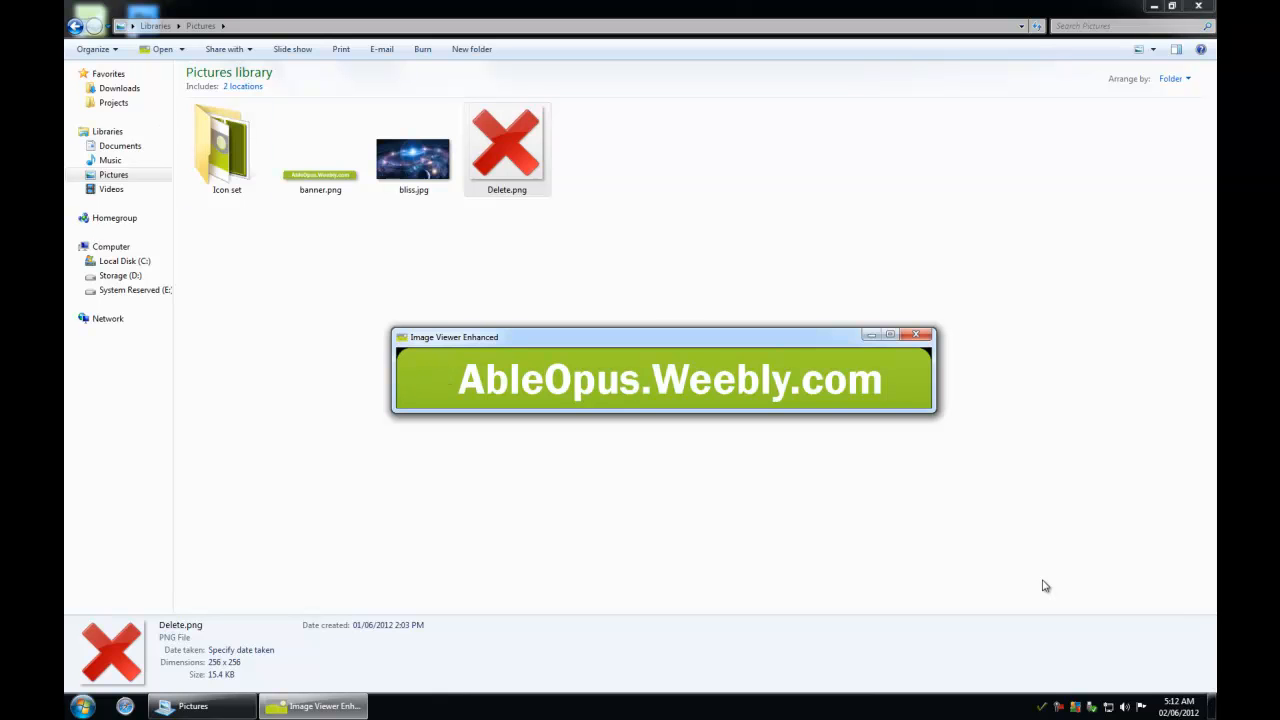
Drag the viewer's border to enlarge the window, leaving the banner centred on black.
drag(664, 337, 733, 279)
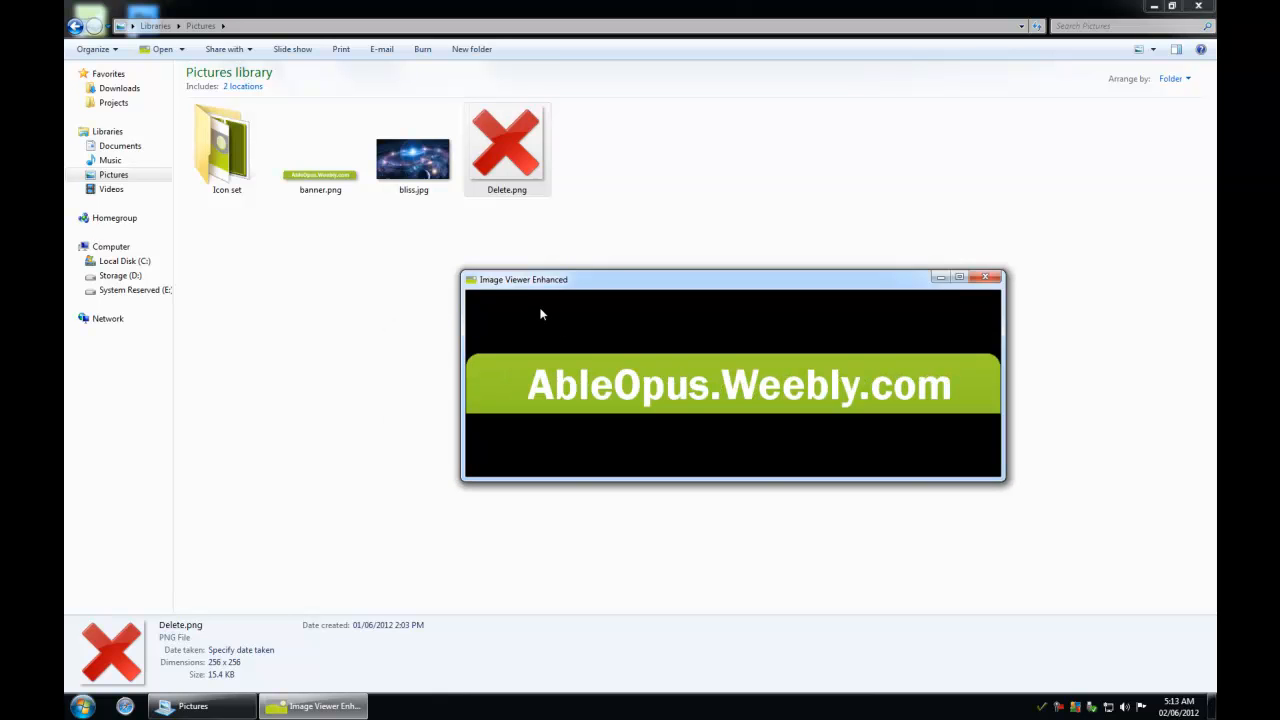
mouse_move(548, 315)
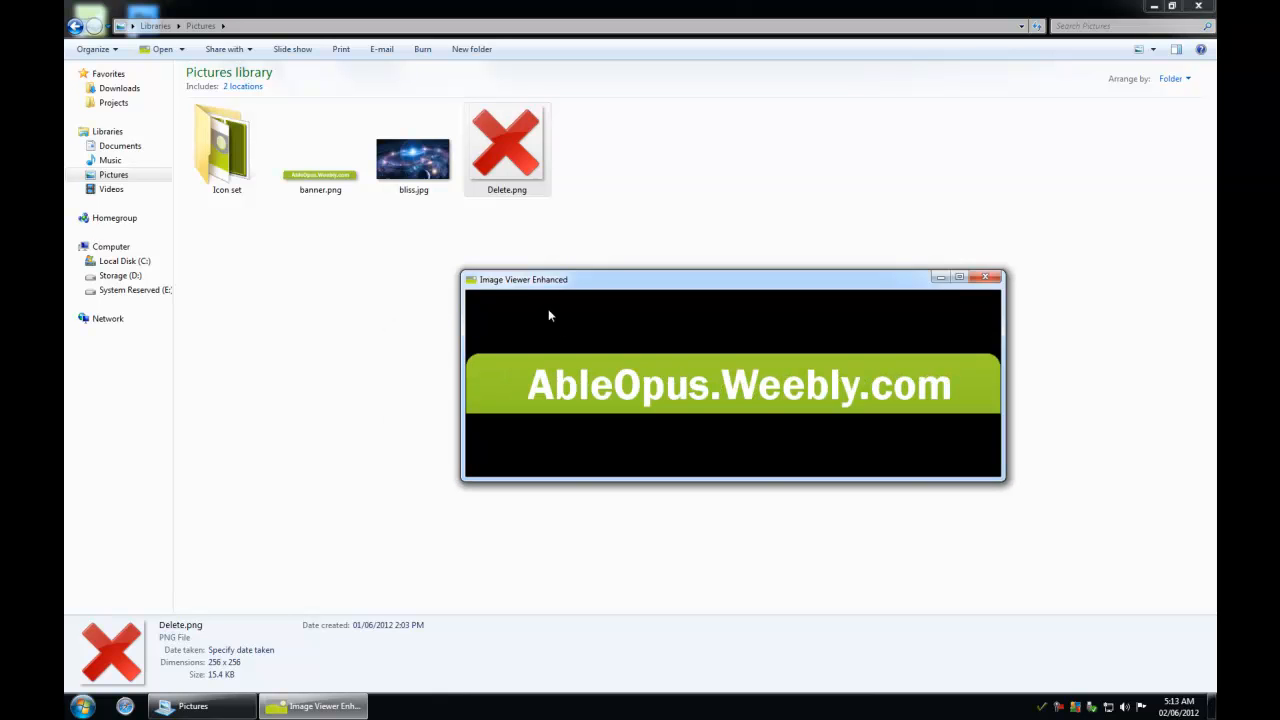